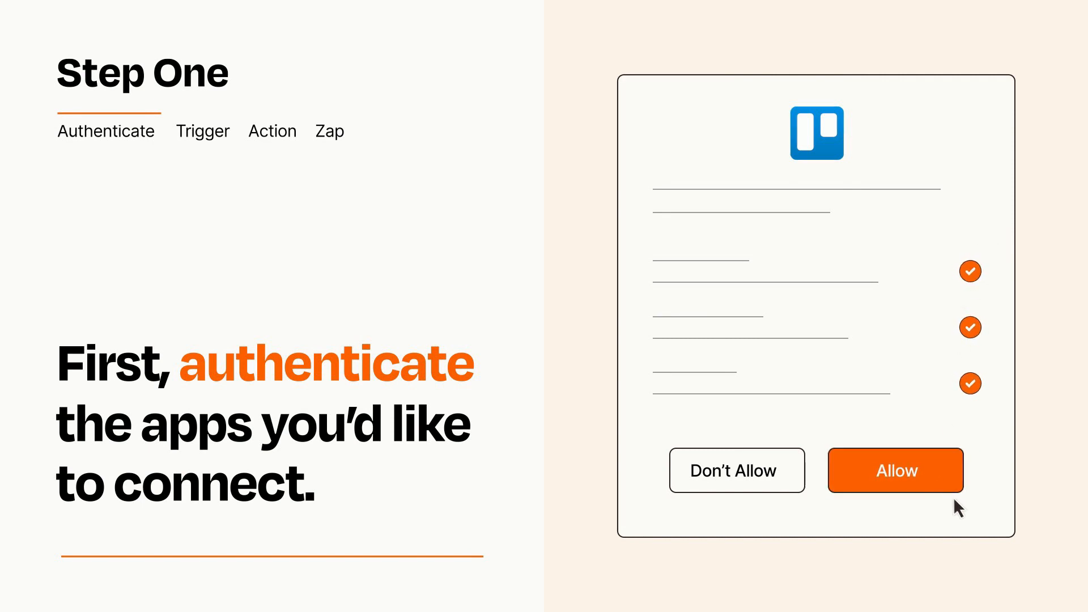
Step: Allow Zapier access to the Trello account on the authorization prompt
left_click(895, 471)
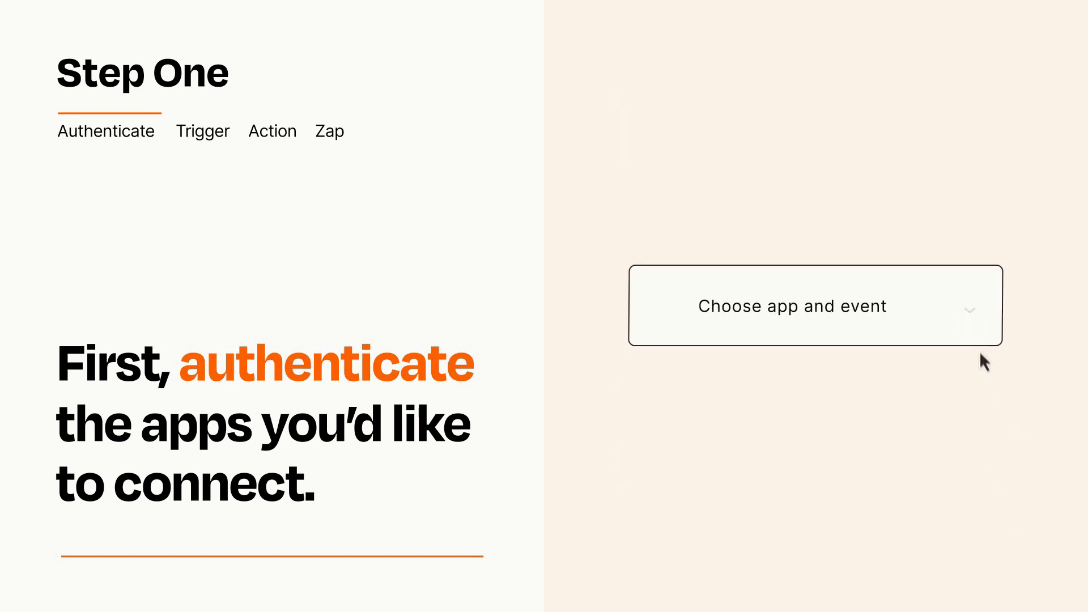
Step: Choose Asana's New Task in Project as the Zap trigger
left_click(814, 306)
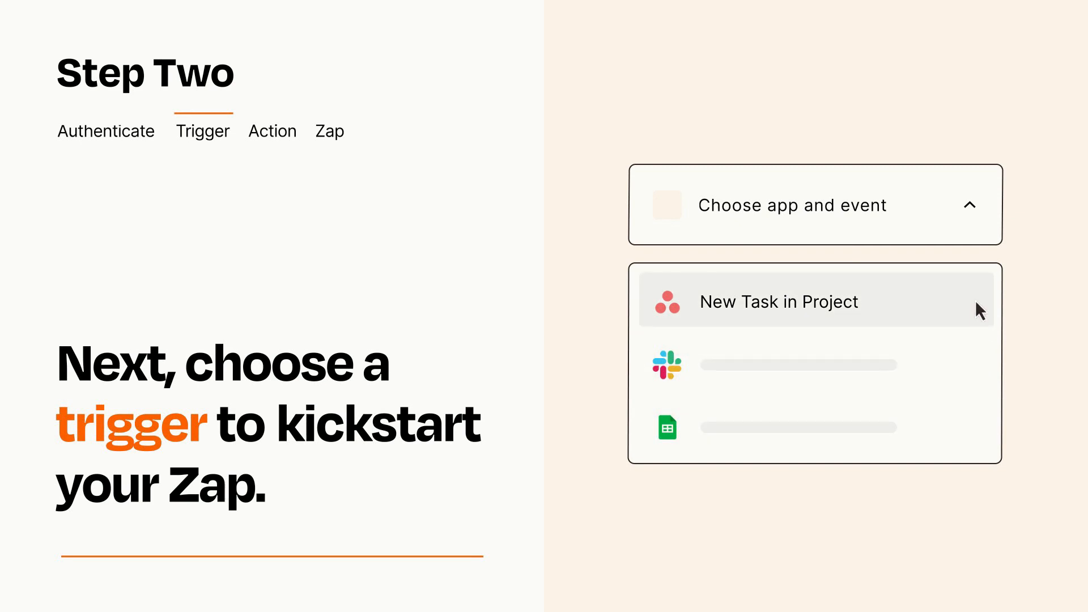
mouse_move(978, 319)
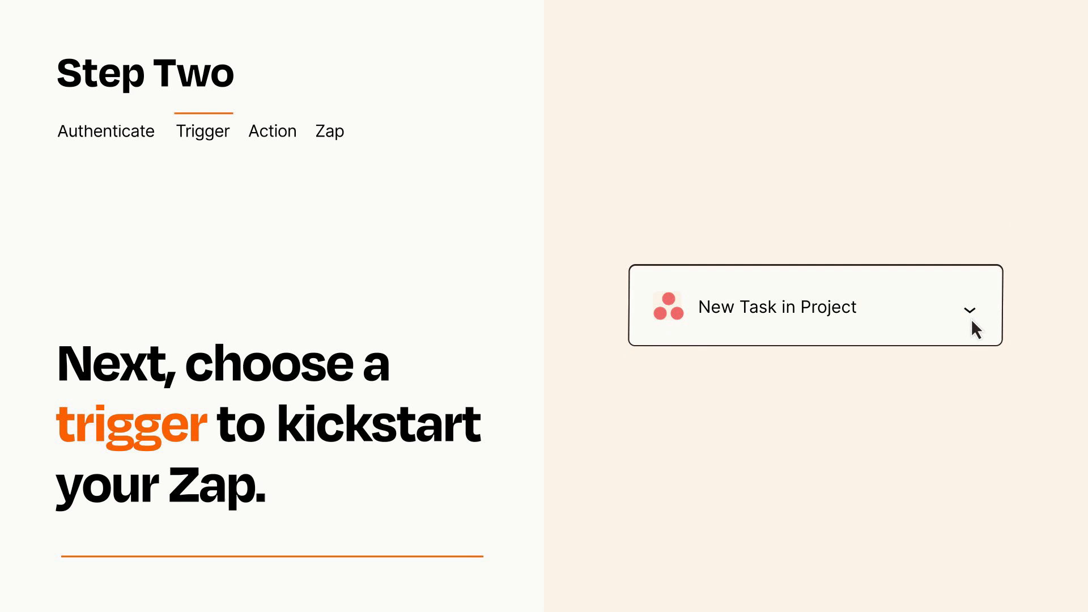
mouse_move(990, 322)
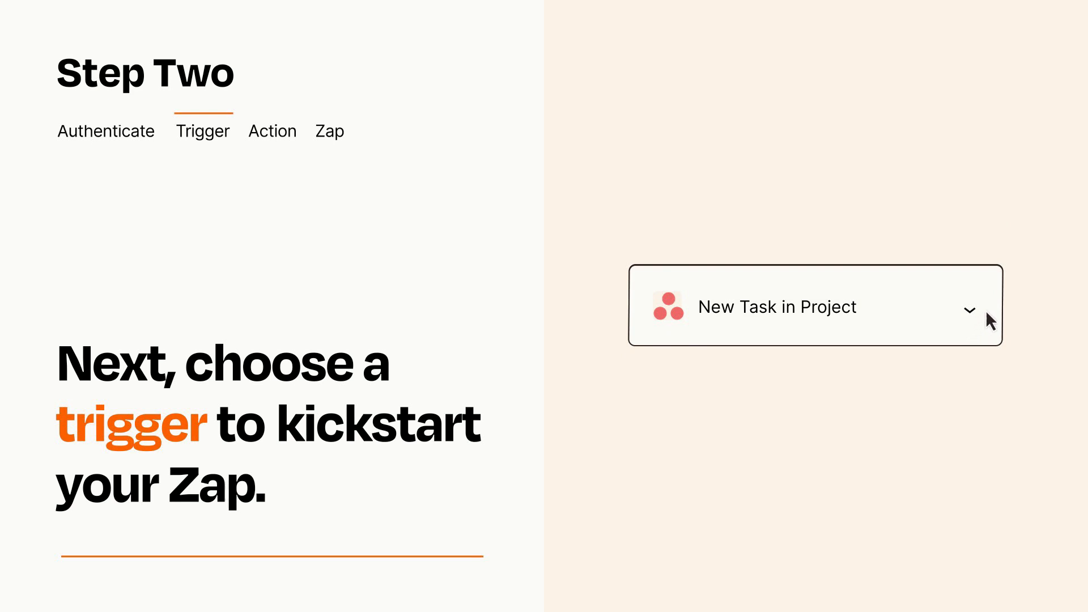
mouse_move(989, 312)
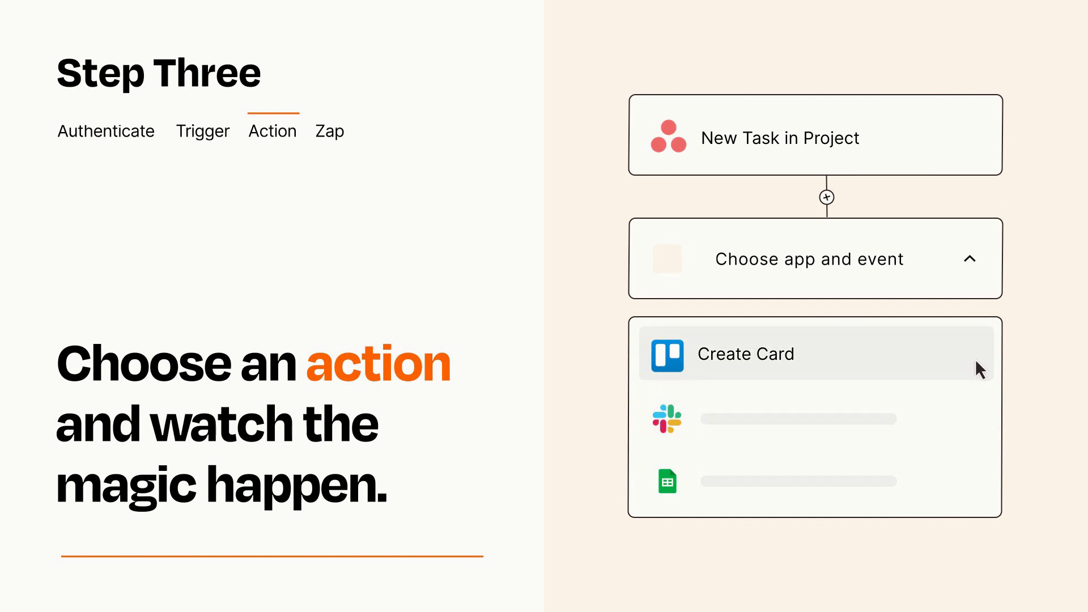
Step: Set Trello's Create Card as the action following the Asana trigger
left_click(746, 354)
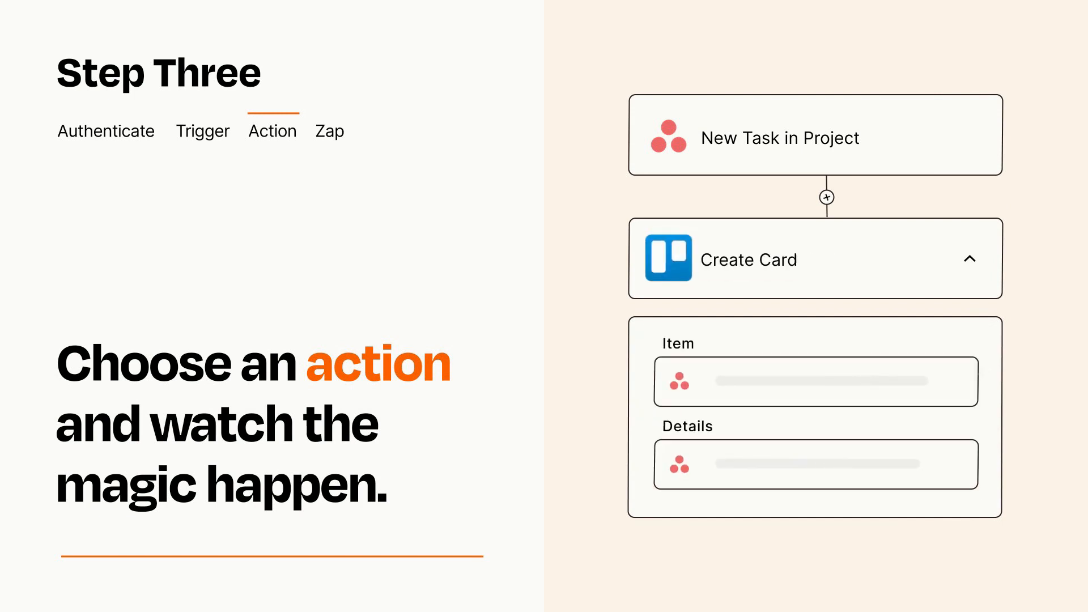
left_click(968, 258)
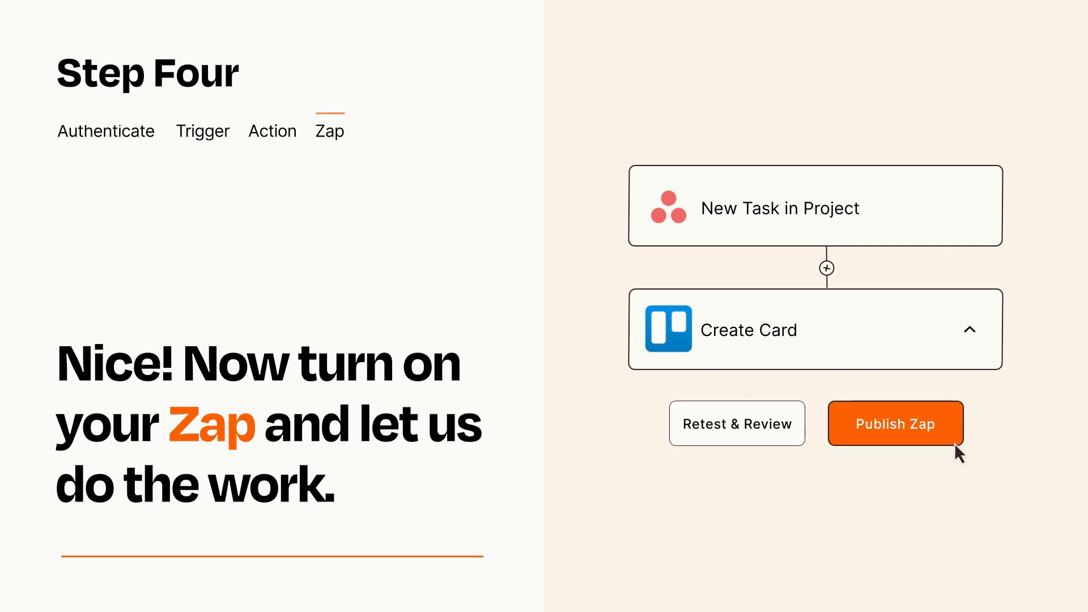
Step: Publish the finished Asana-to-Trello Zap
left_click(895, 423)
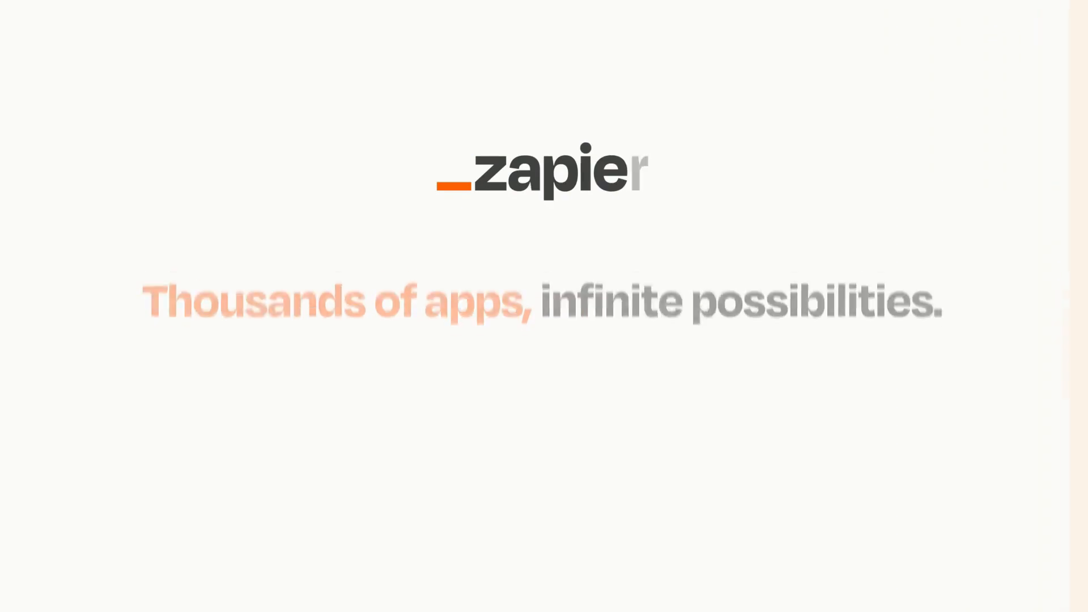